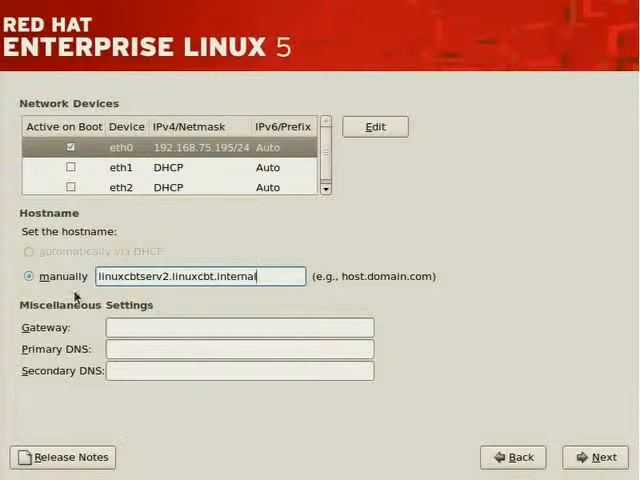
mouse_move(144, 268)
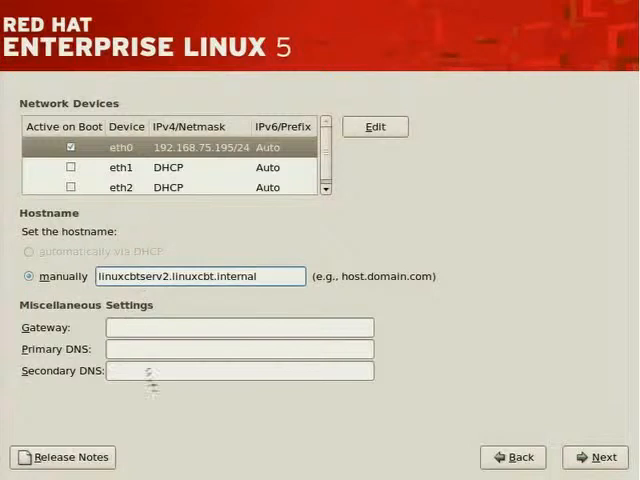
Enter 192.168.75.1 as the gateway address in the network settings
left_click(240, 328)
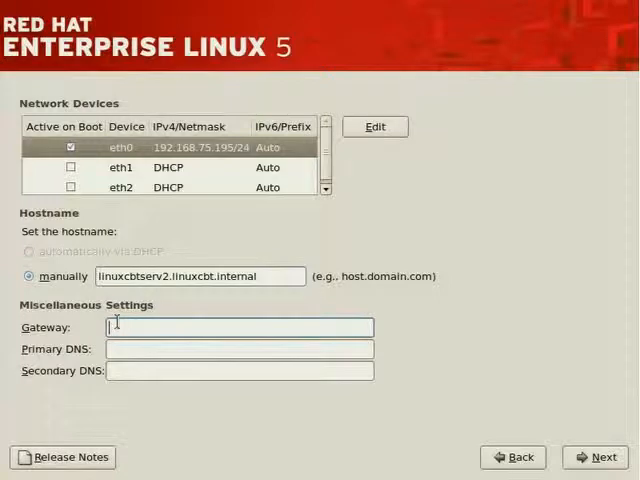
type("192.168.75.")
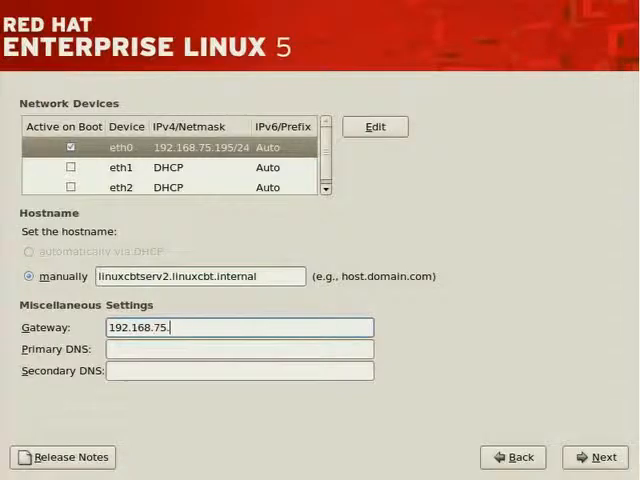
type("1")
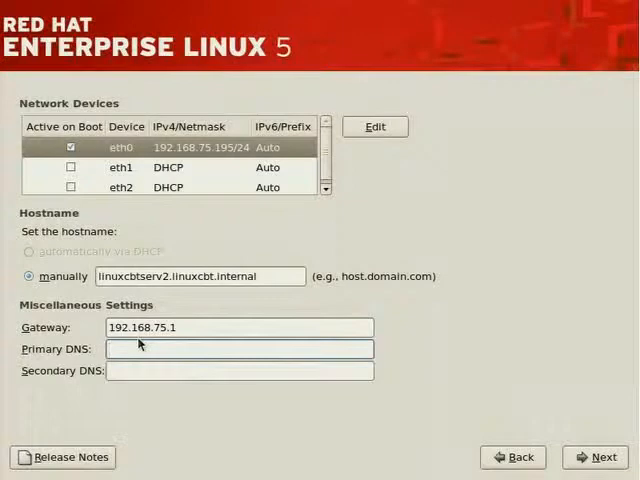
Enter 192.168.75.100 as the primary DNS server
left_click(240, 348)
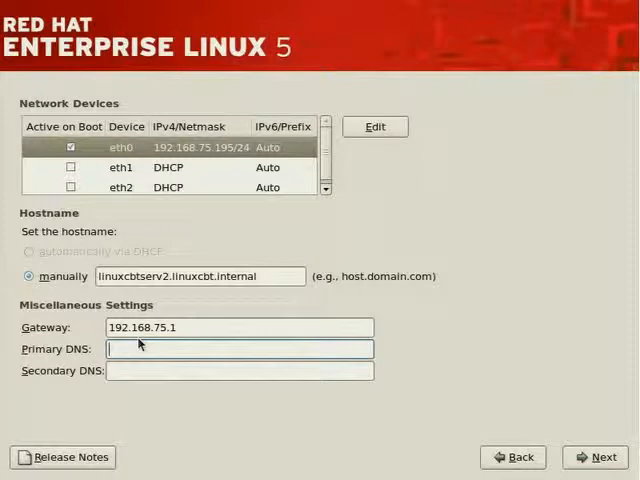
type("192.168.75.100")
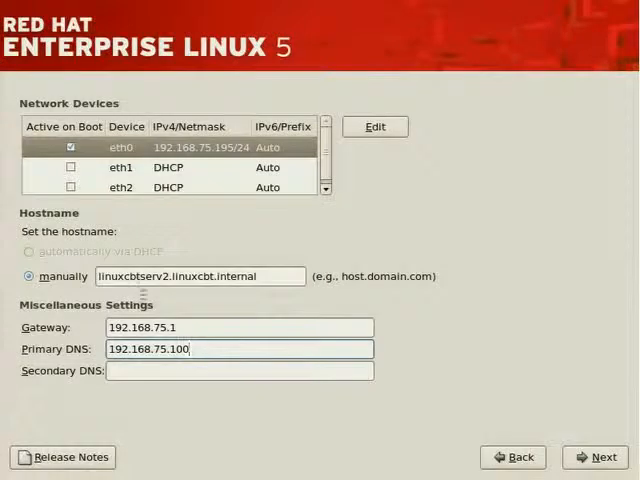
mouse_move(192, 168)
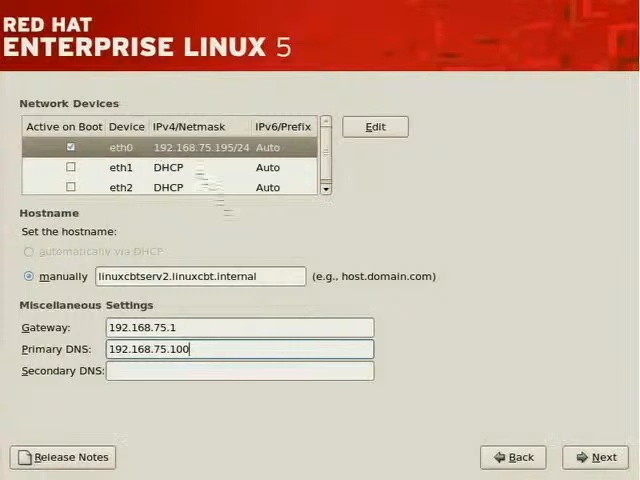
triple_click(200, 276)
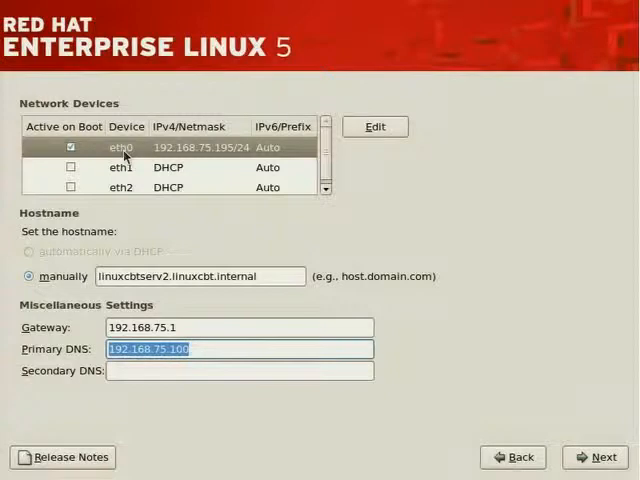
mouse_move(134, 172)
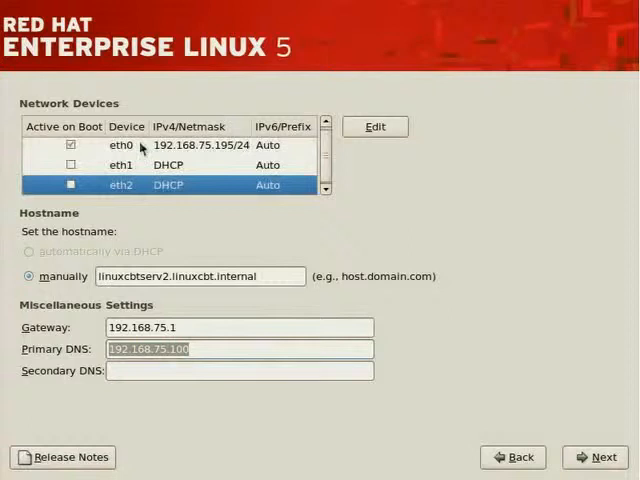
left_click(130, 144)
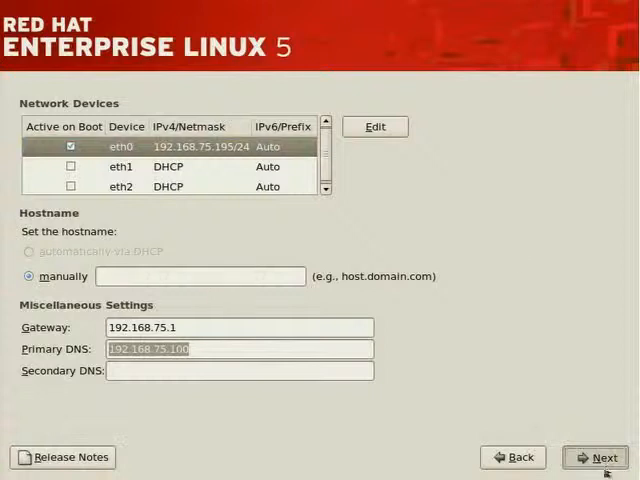
Keep the America/New_York time zone and disable 'System clock uses UTC'
left_click(596, 456)
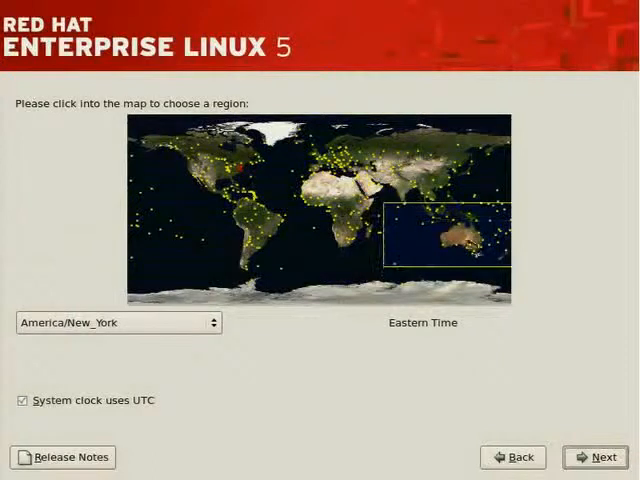
left_click(250, 178)
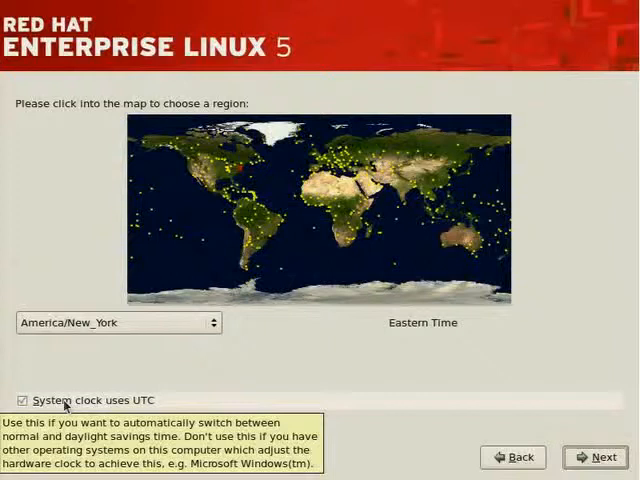
left_click(24, 400)
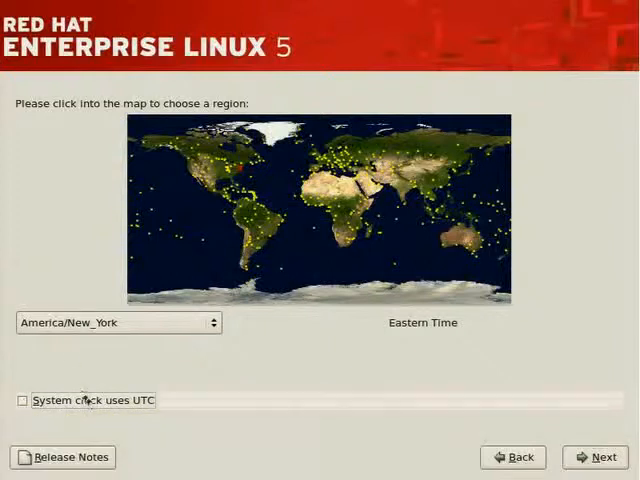
mouse_move(72, 356)
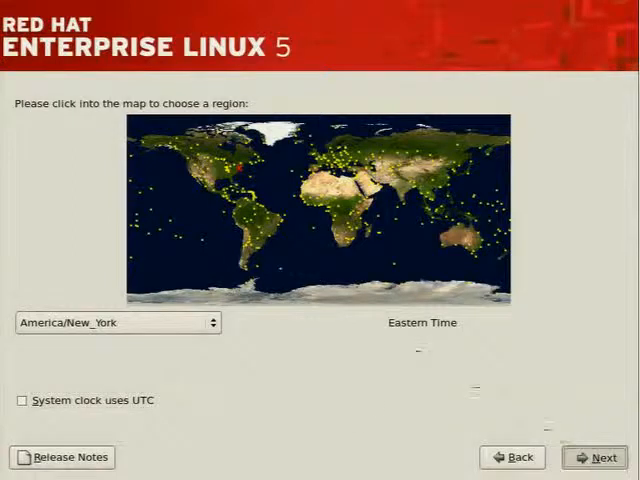
Set and confirm the root password, then continue to retrieve installation information
left_click(600, 456)
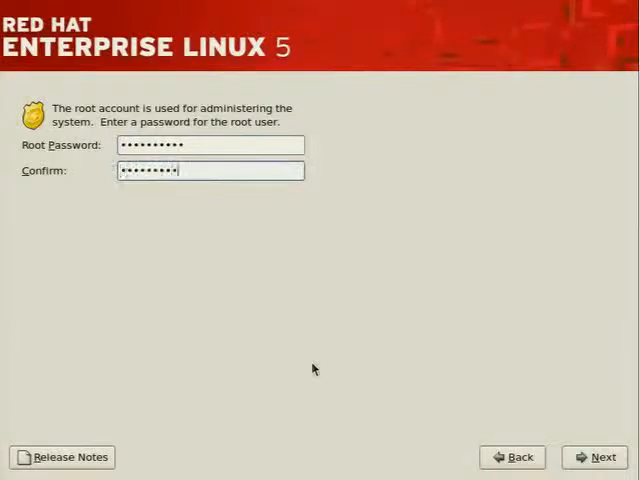
type("•")
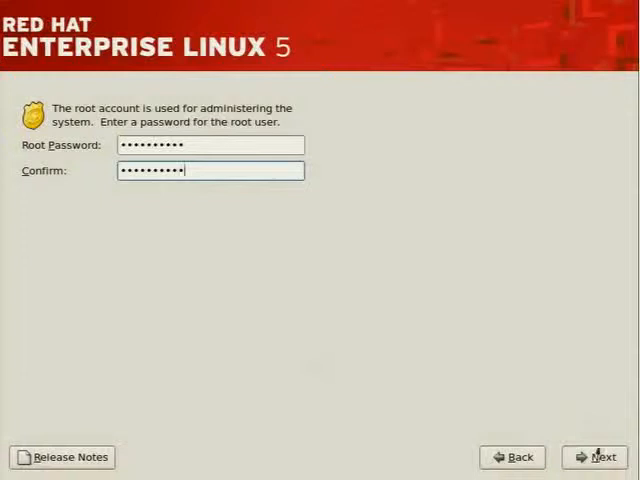
left_click(600, 456)
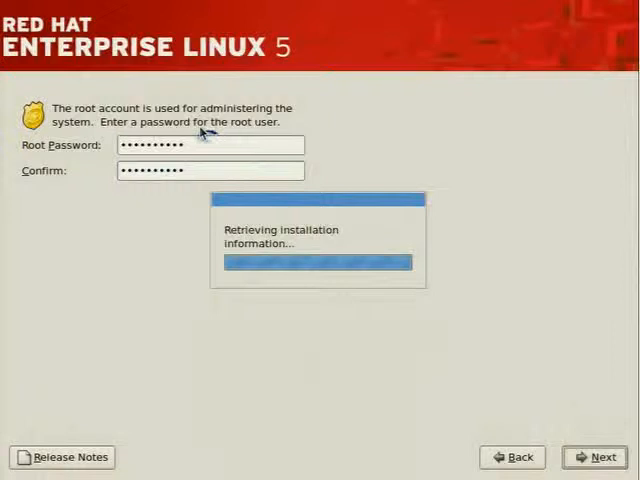
Add the Web server task alongside Software Development in the install task list
left_click(600, 456)
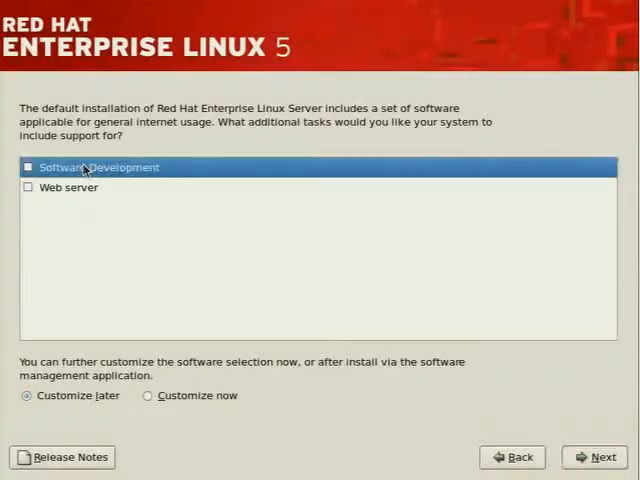
mouse_move(72, 168)
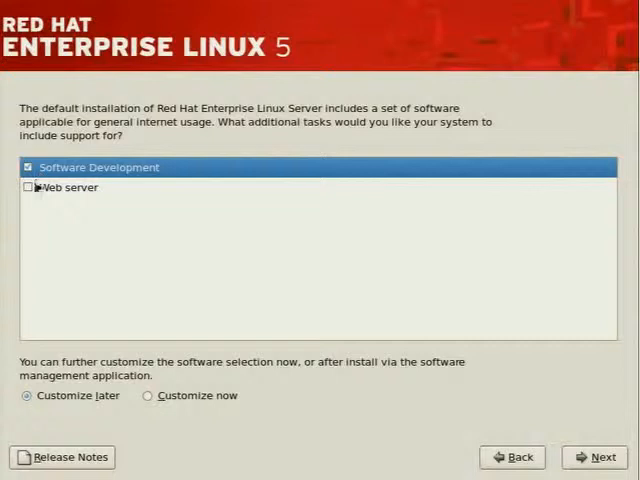
left_click(68, 188)
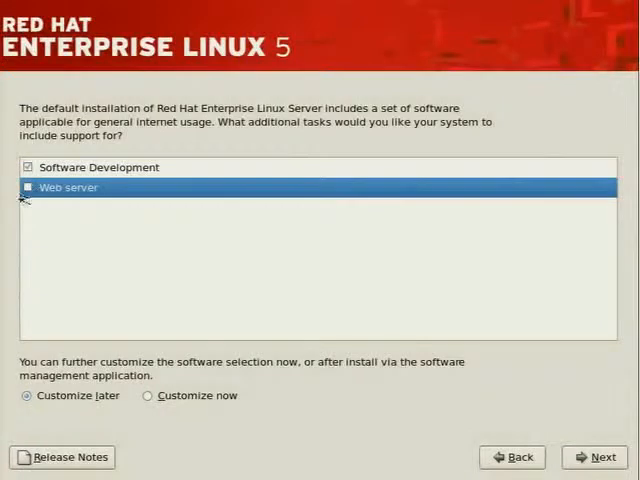
left_click(28, 188)
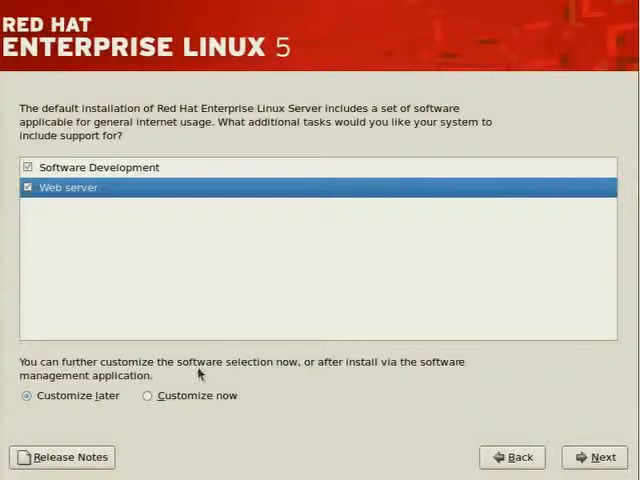
mouse_move(310, 390)
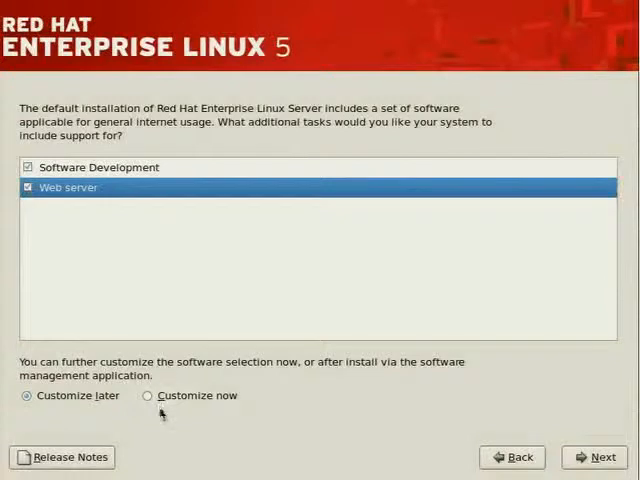
Choose 'Customize now' and proceed to the package group customization screen
left_click(148, 396)
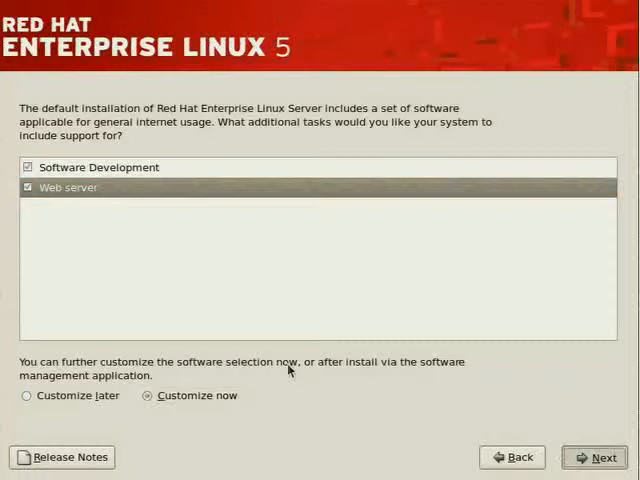
left_click(596, 456)
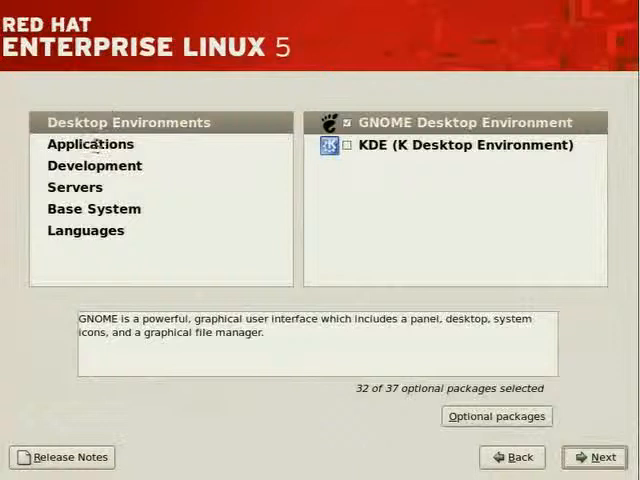
mouse_move(36, 128)
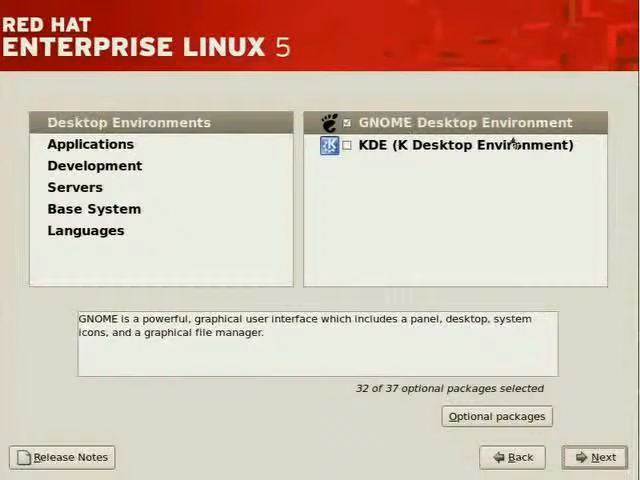
mouse_move(410, 82)
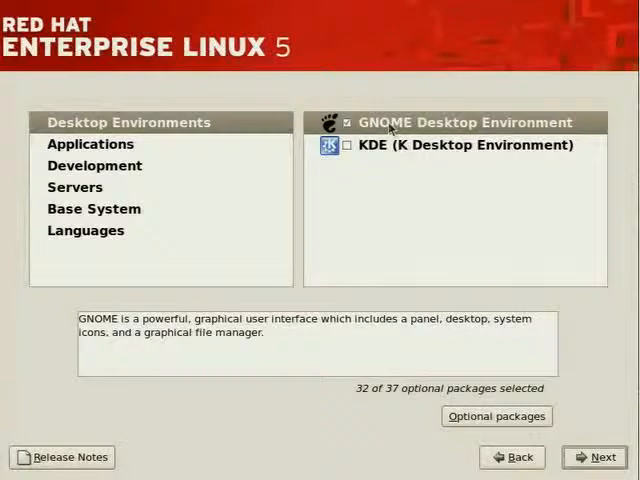
mouse_move(388, 130)
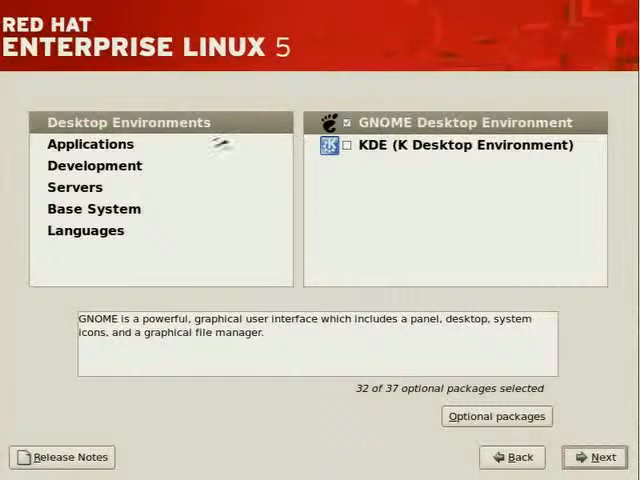
mouse_move(156, 156)
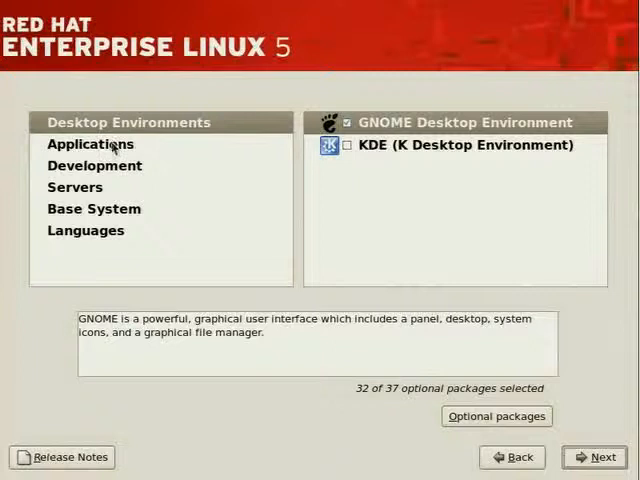
Show the Applications category's package groups after keeping GNOME without KDE
left_click(92, 144)
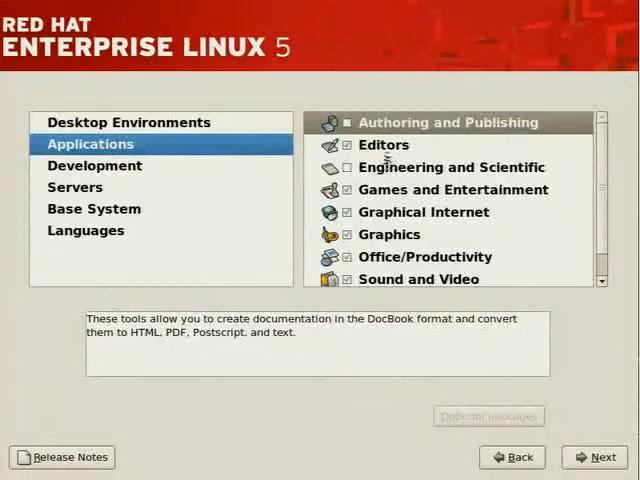
Review the Editors optional packages, keep 4 of 8, then view Engineering and Scientific
left_click(380, 144)
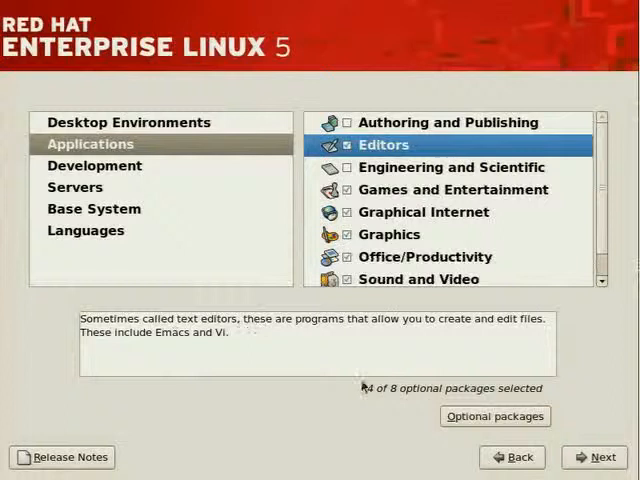
mouse_move(410, 396)
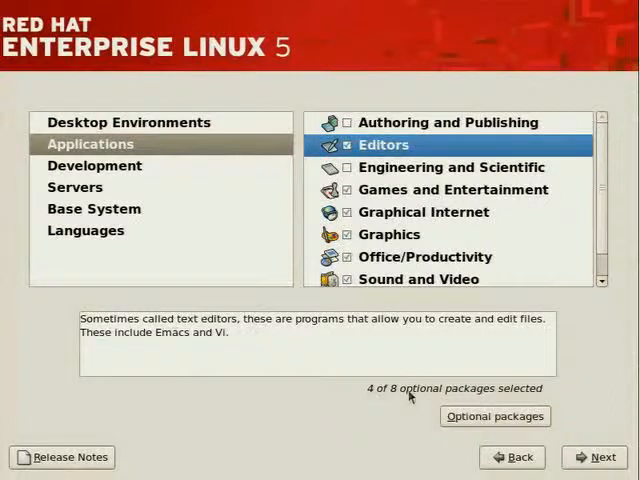
left_click(496, 416)
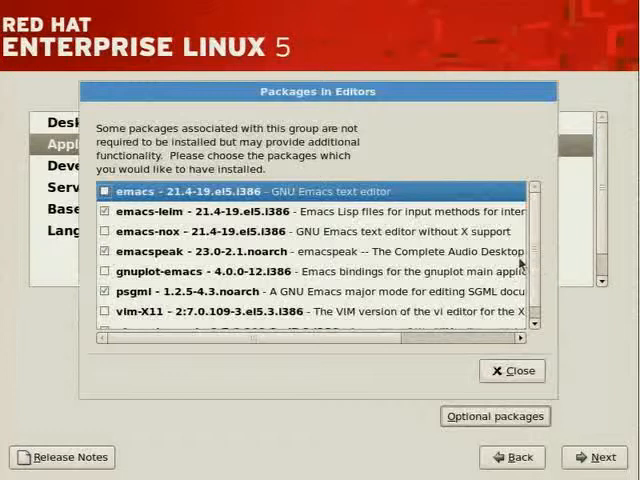
scroll("down", 3)
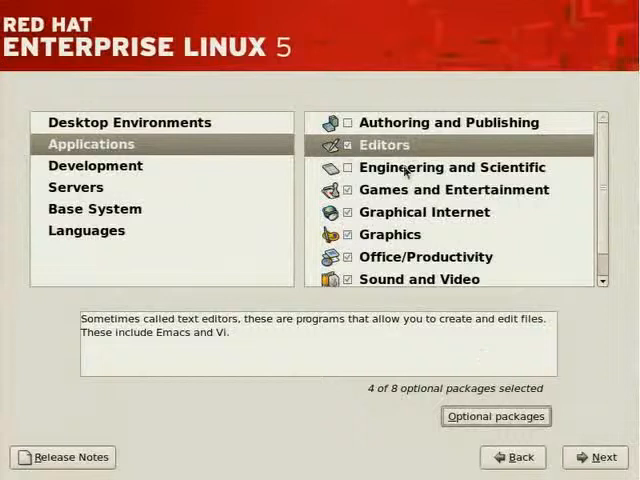
left_click(454, 168)
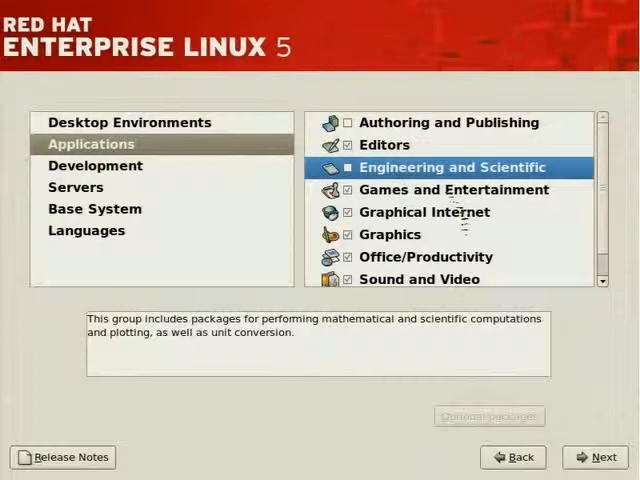
mouse_move(458, 328)
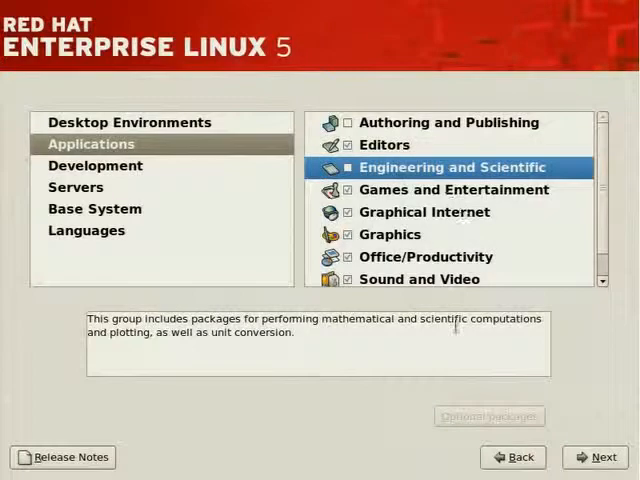
Review Games, Graphical Internet and Graphics (5 of 11 kept), then view Office/Productivity
left_click(454, 188)
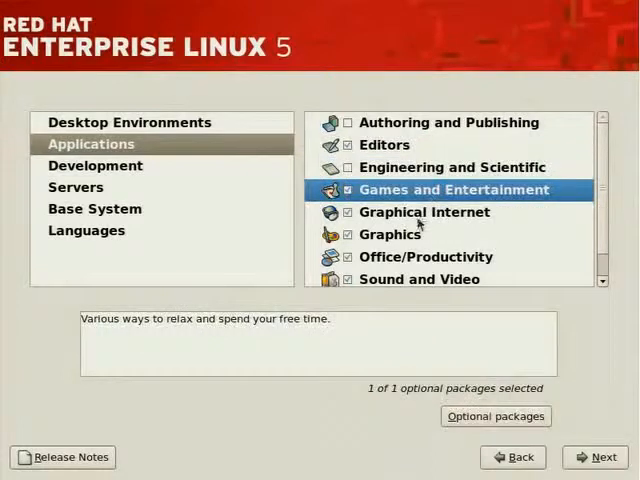
left_click(424, 212)
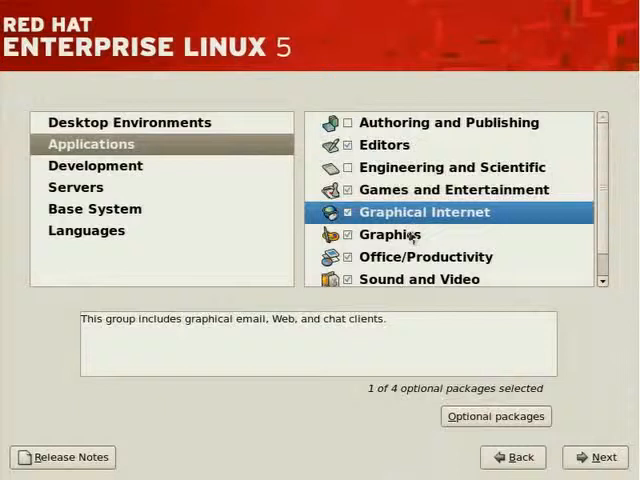
left_click(392, 234)
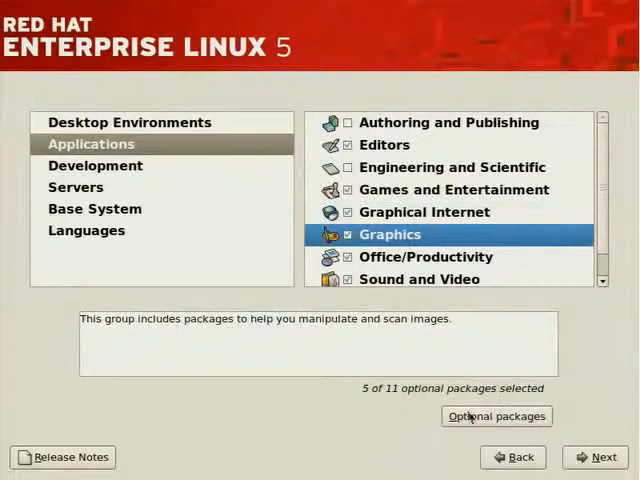
left_click(496, 416)
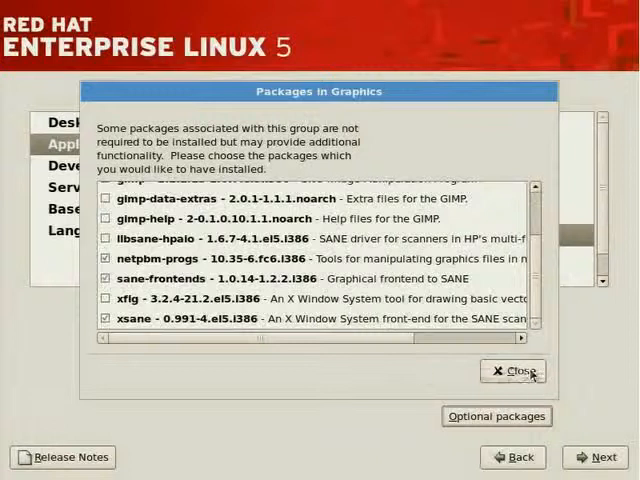
left_click(516, 372)
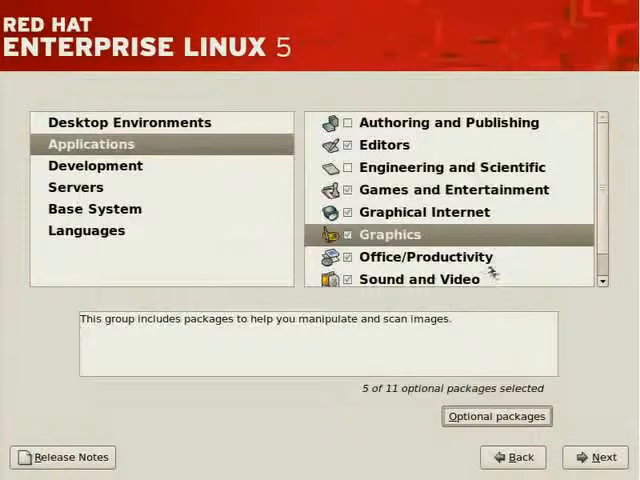
left_click(424, 256)
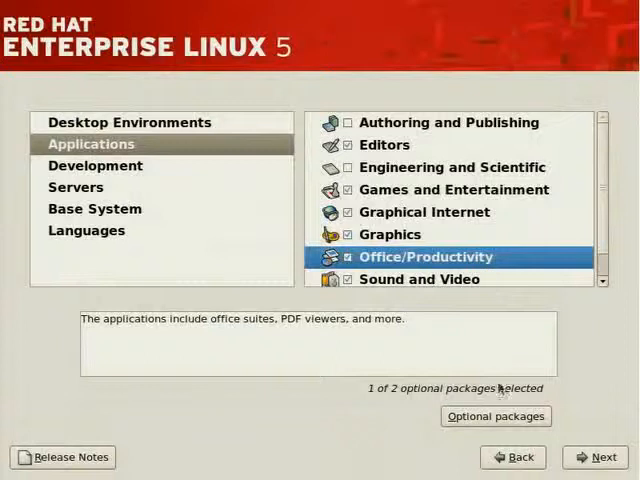
Keep Office/Productivity at 1 of 2 optional packages and review Text-based Internet's packages
left_click(496, 416)
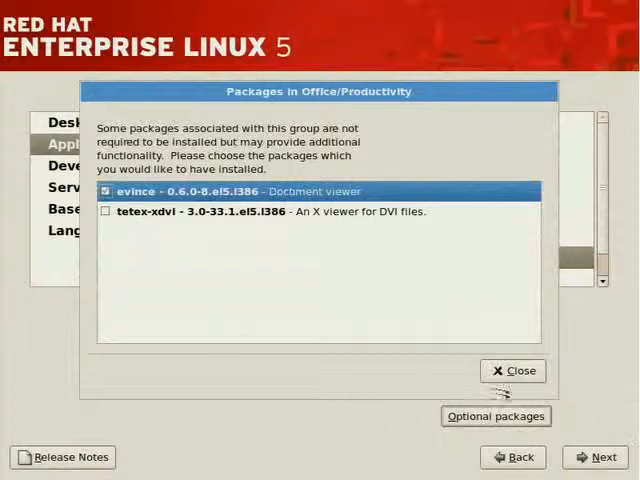
left_click(512, 370)
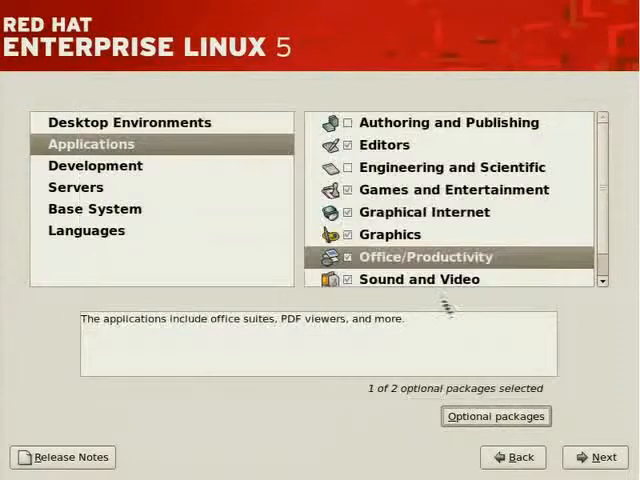
left_click(420, 278)
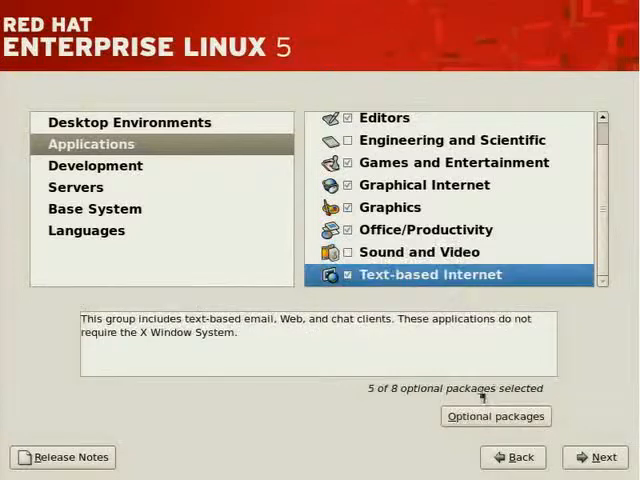
left_click(496, 416)
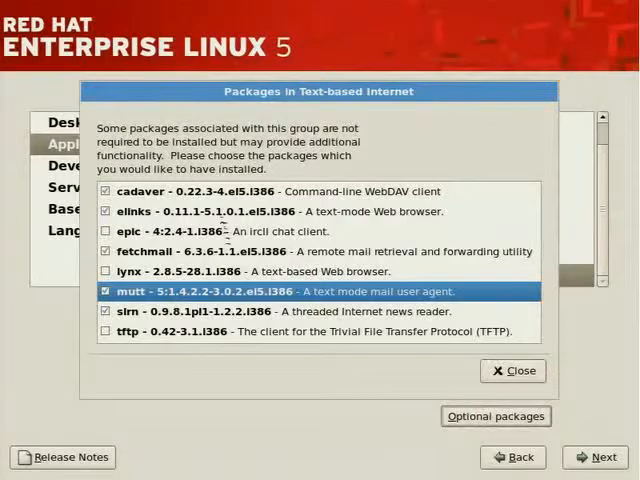
Close the Text-based Internet package list at 5 of 8 and show the Development groups
left_click(104, 192)
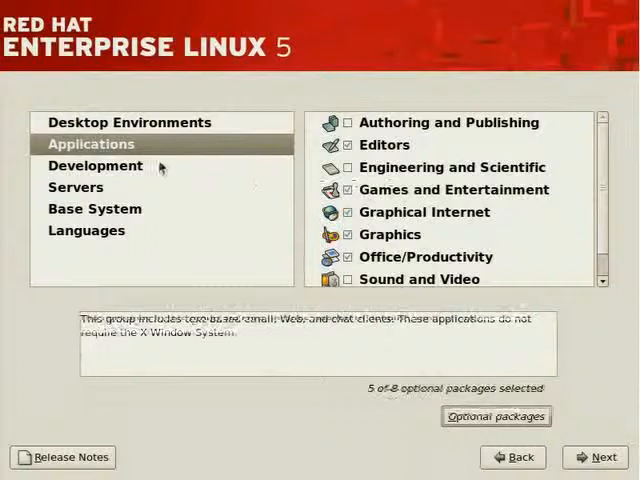
left_click(96, 164)
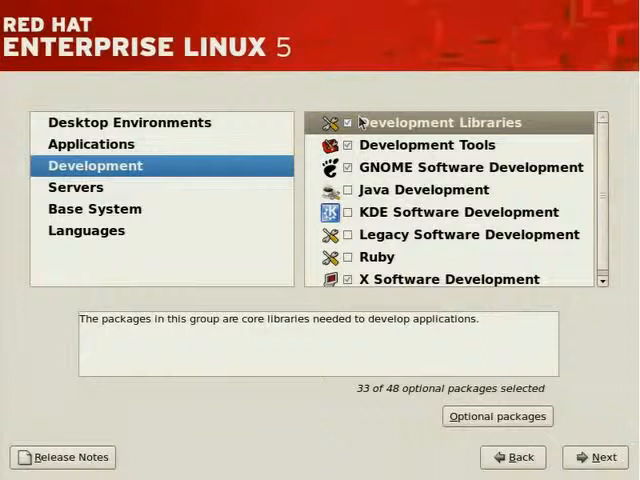
mouse_move(362, 144)
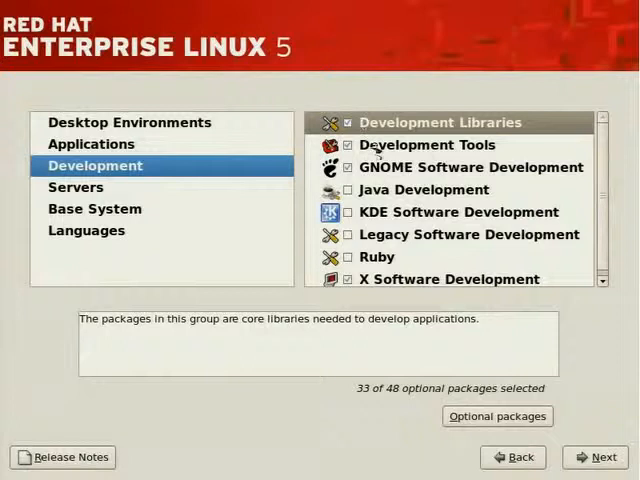
mouse_move(588, 192)
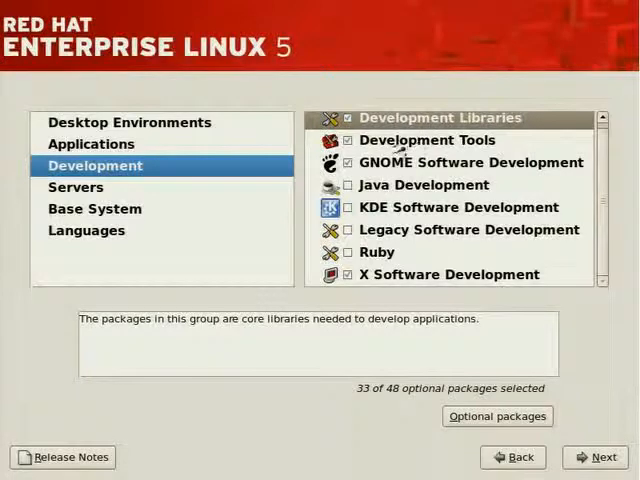
Review Development Tools (29 of 39 optional packages), then switch to the Servers category
left_click(428, 140)
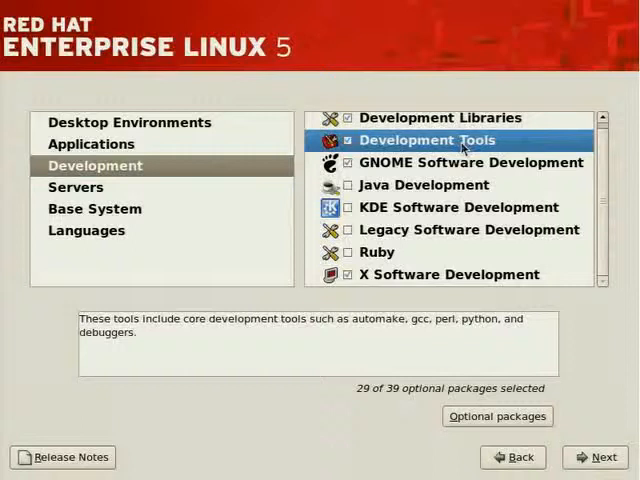
left_click(76, 188)
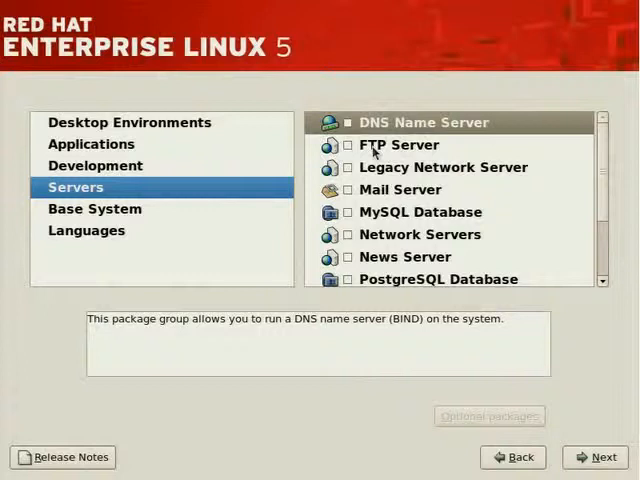
Review the Legacy Network Server, Mail Server, MySQL Database and News Server descriptions
left_click(444, 168)
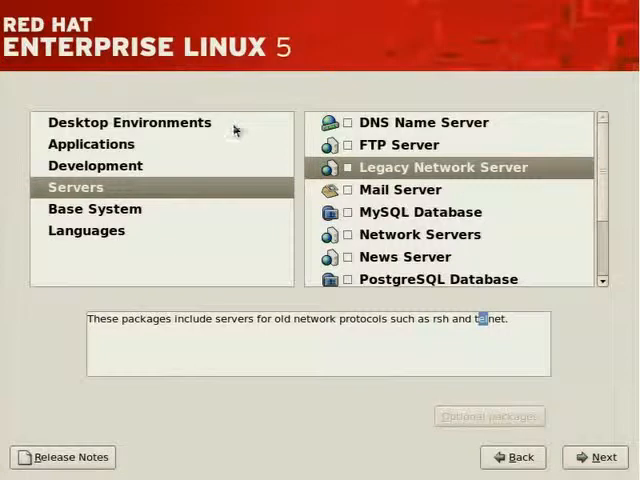
left_click(400, 188)
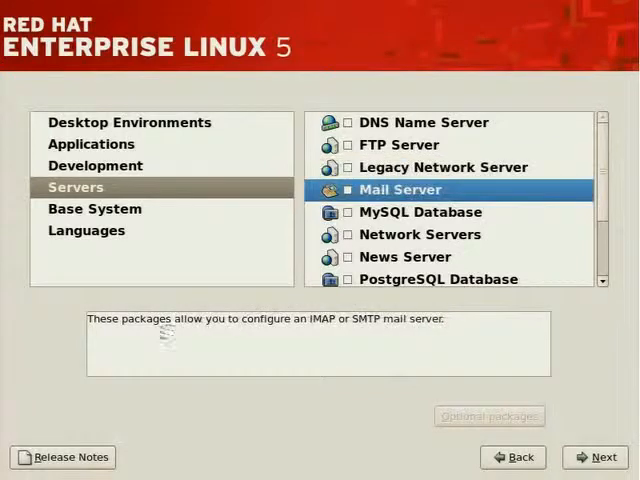
mouse_move(234, 246)
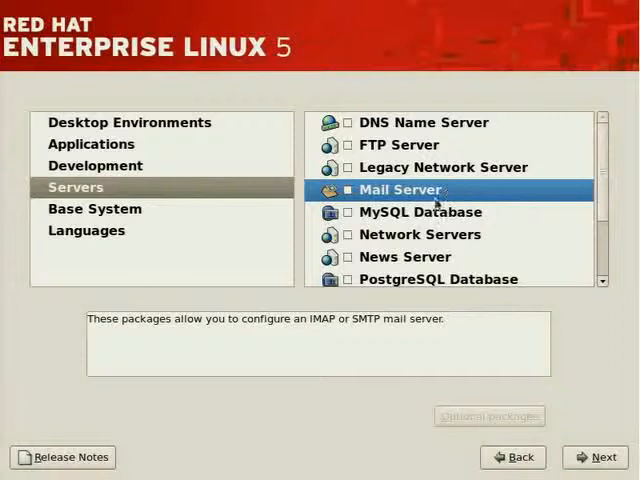
mouse_move(430, 204)
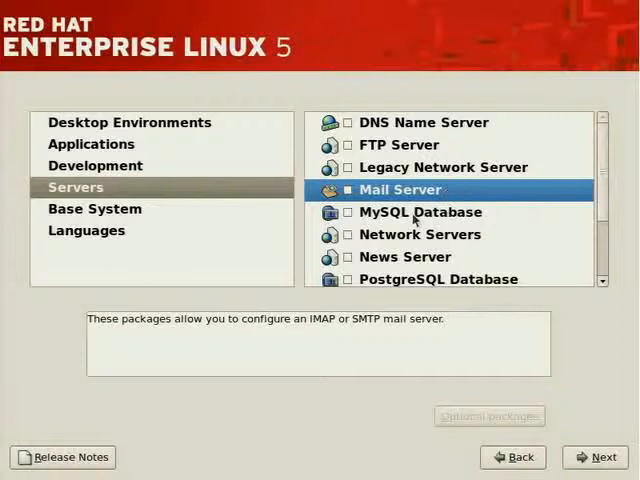
left_click(420, 212)
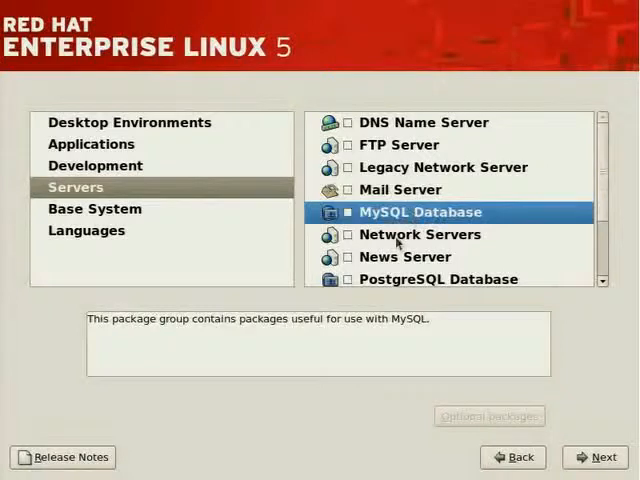
left_click(420, 234)
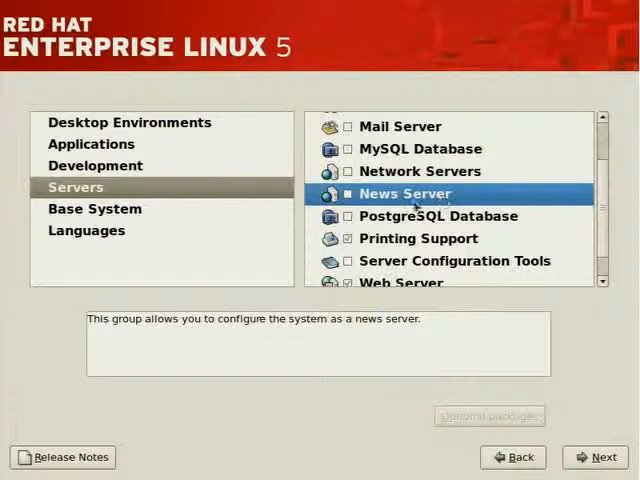
Review Printing Support, Server Configuration Tools and Web Server (11 of 23 optional packages)
left_click(438, 216)
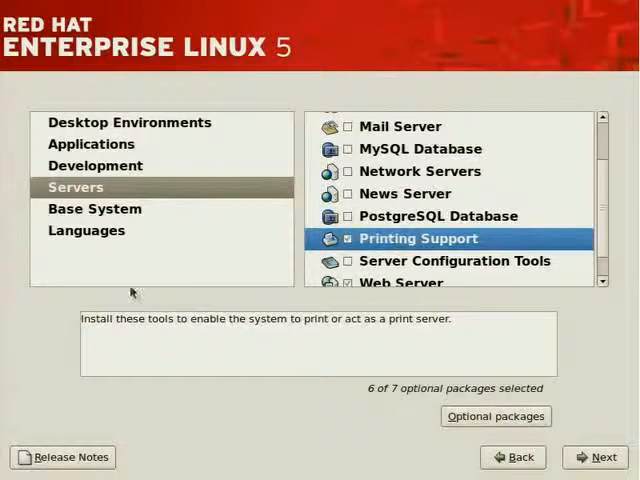
left_click(454, 260)
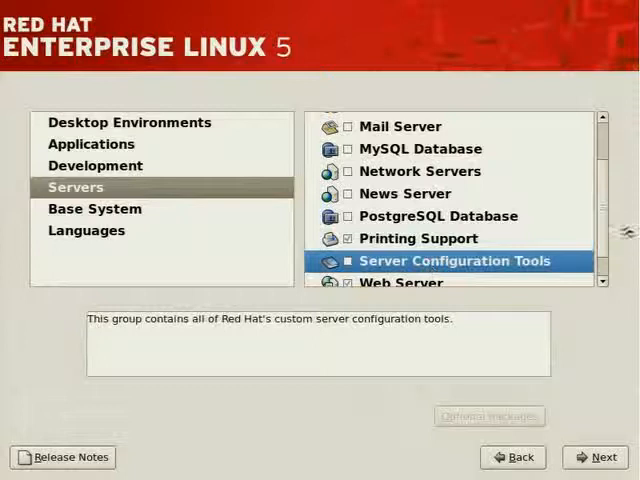
scroll("down", 3)
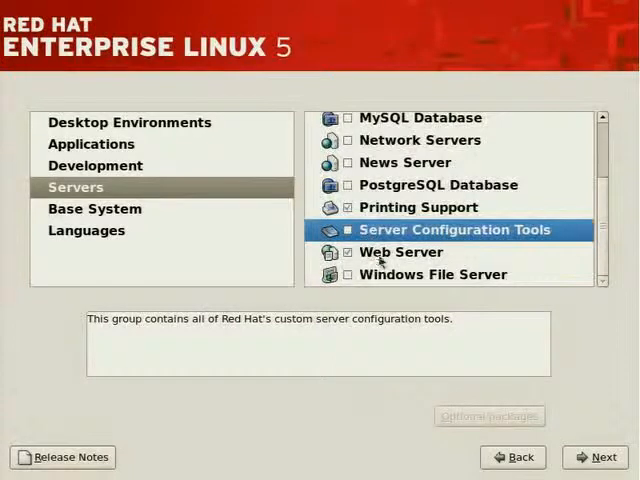
left_click(400, 252)
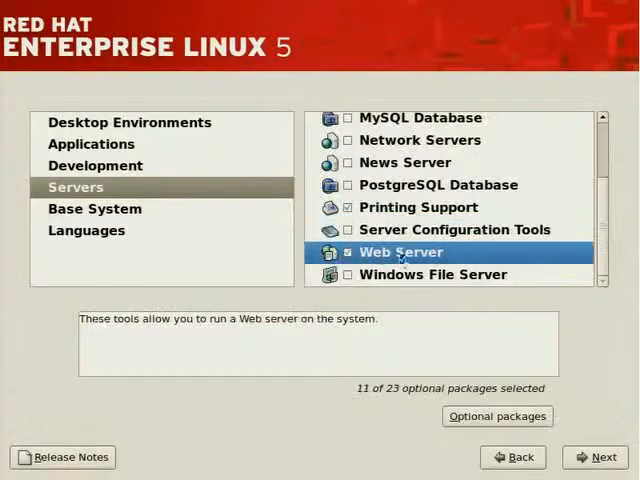
mouse_move(390, 268)
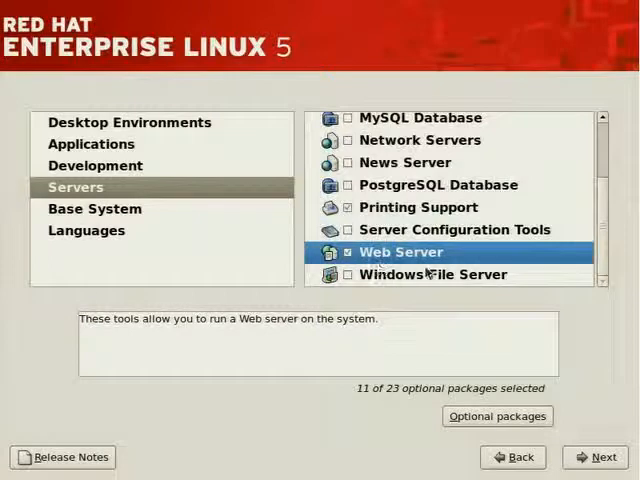
left_click(496, 416)
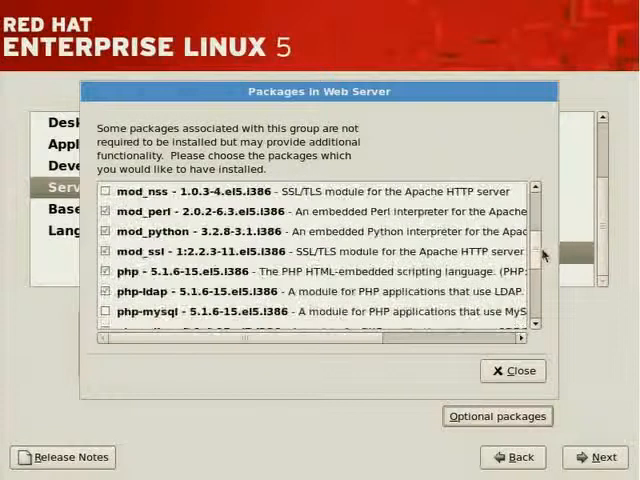
scroll("down", 3)
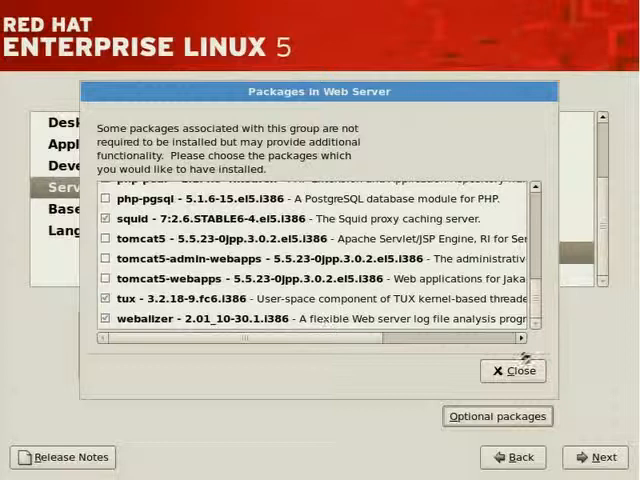
left_click(512, 370)
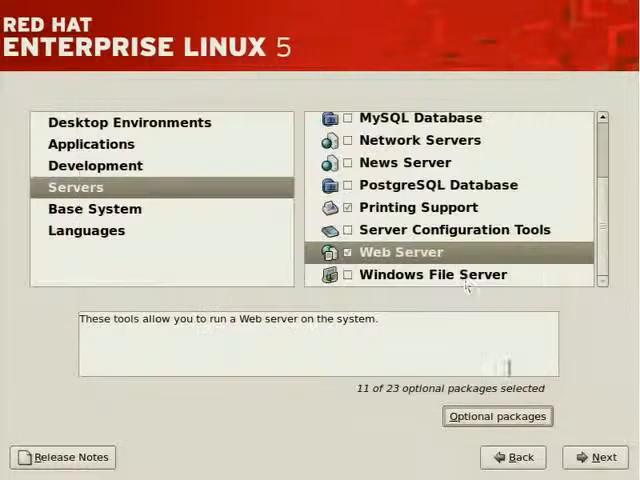
Review Windows File Server, then switch to the Base System category showing Administration Tools
left_click(432, 274)
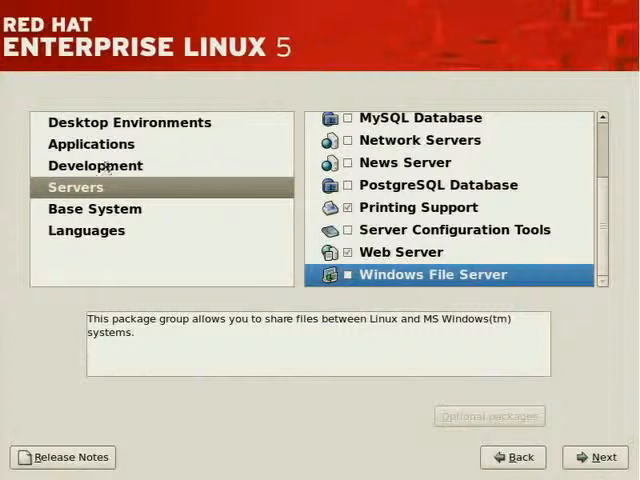
left_click(94, 208)
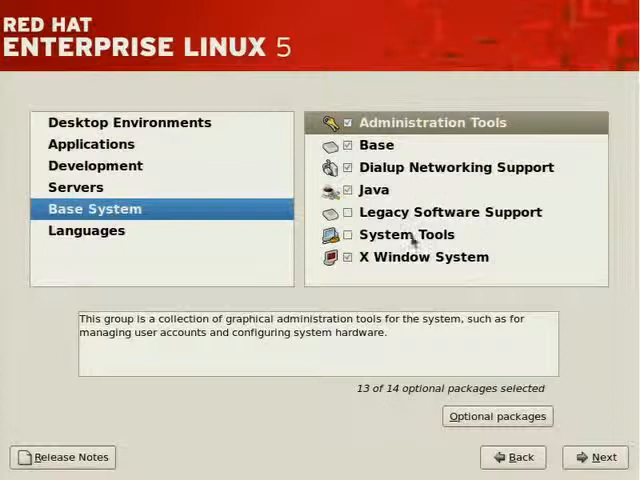
Switch to the Languages category listing the language support groups
left_click(86, 230)
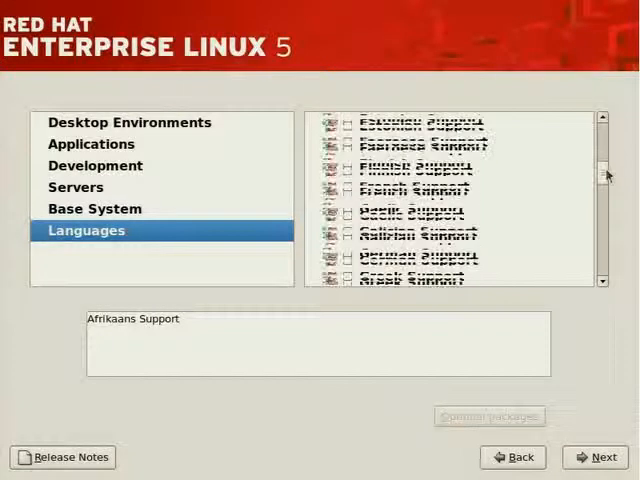
Accept the package selection with Next, starting the dependency check
scroll("down", 3)
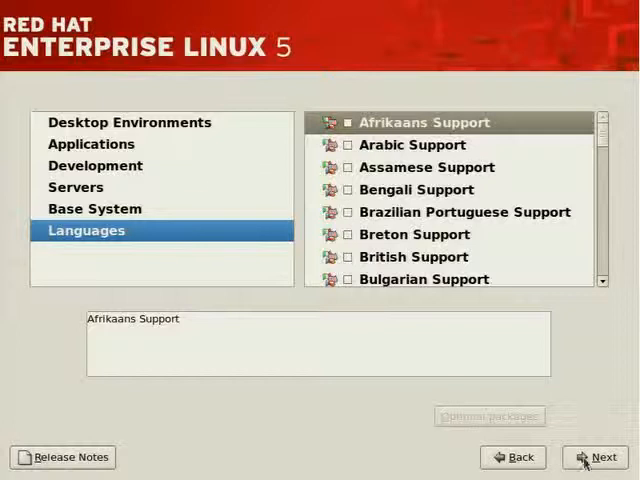
left_click(596, 456)
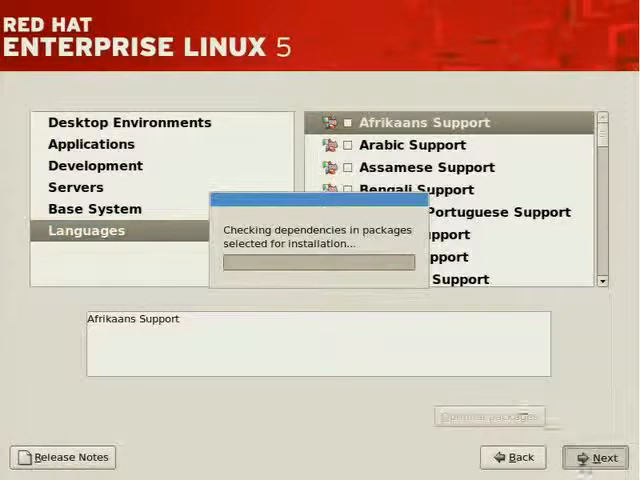